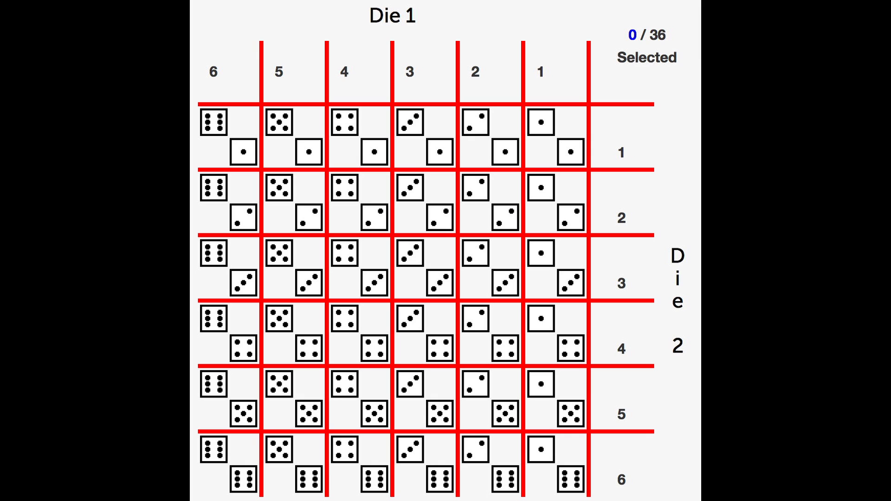
left_click(555, 136)
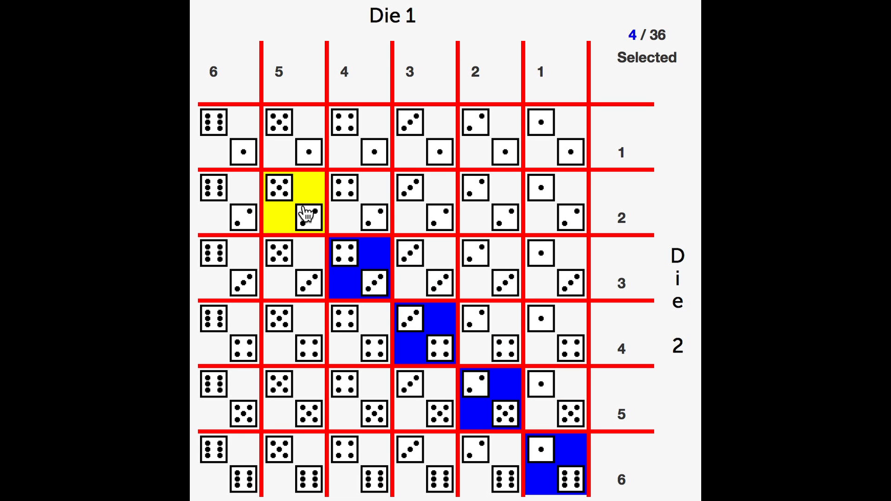
left_click(307, 217)
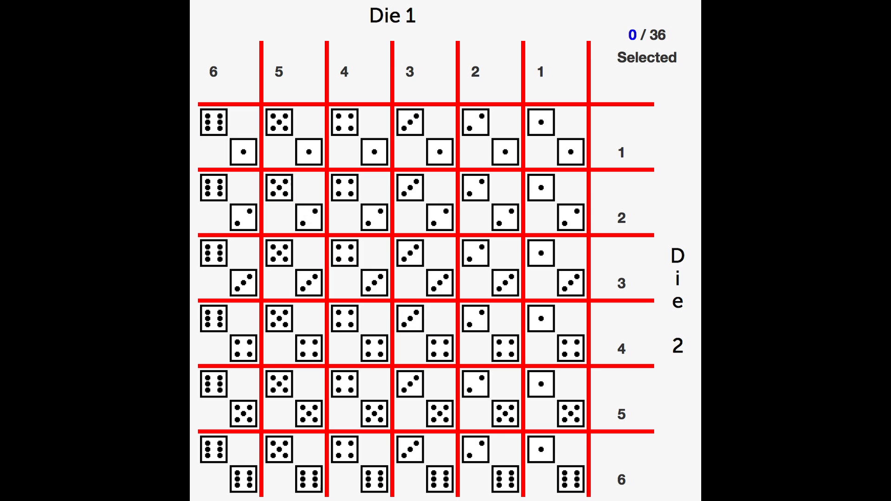